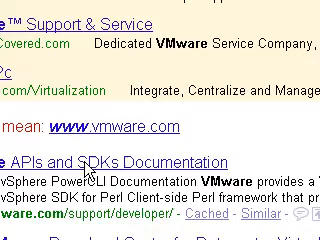
# Scroll down the Google results toward the vmware.com link
pyautogui.scroll(-3)
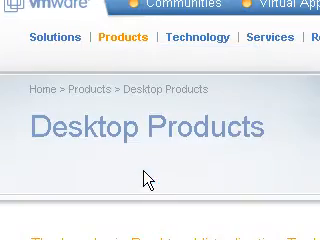
# Scroll through the VMware Player registration and download page
pyautogui.scroll(-3)
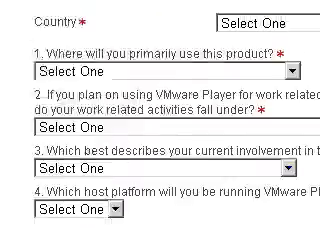
pyautogui.scroll(3)
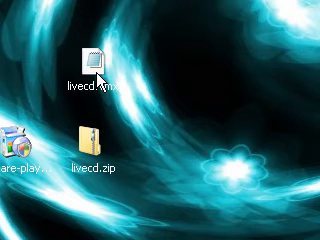
pyautogui.click(92, 55)
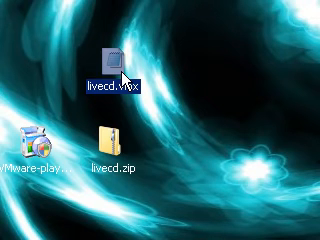
# Choose Open With… from the context menu of livecd.vmx to get the program chooser
pyautogui.rightClick(113, 55)
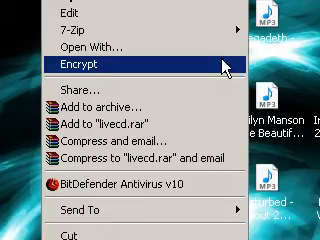
pyautogui.click(78, 47)
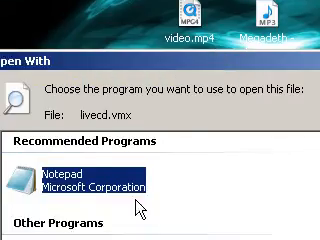